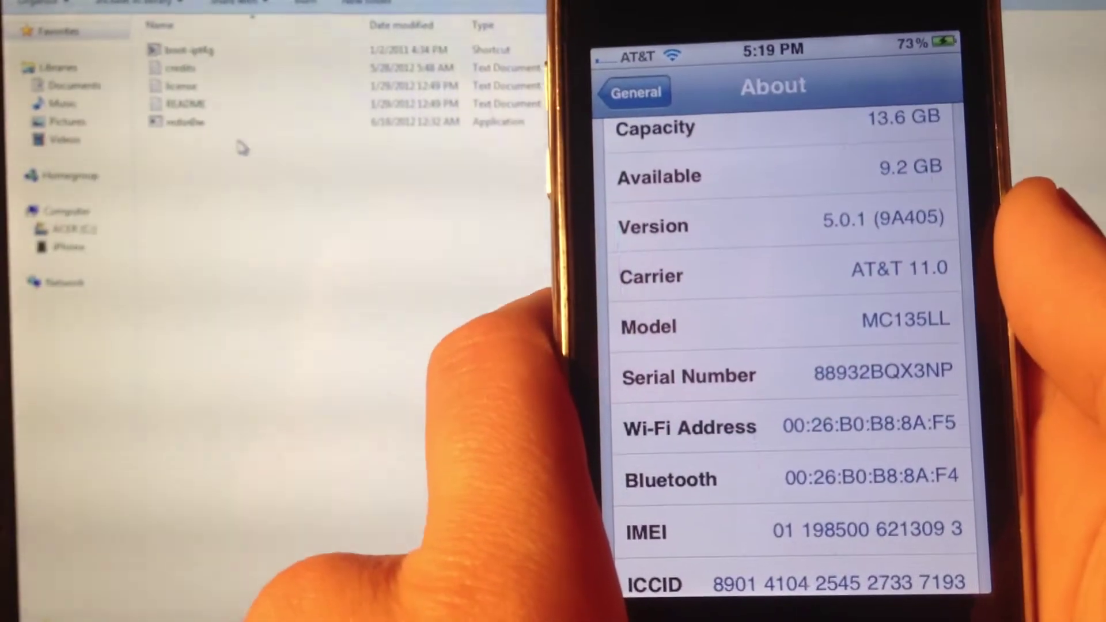
Launch redsn0w.exe from its folder via the right-click menu
{"action": "right_click", "coordinate": [183, 121]}
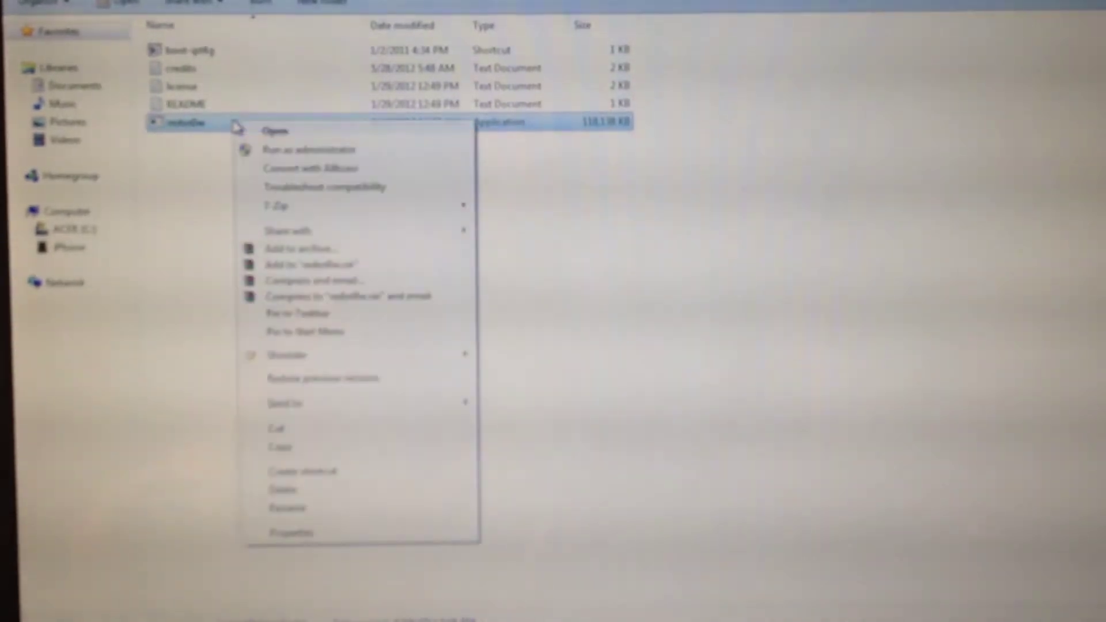
{"action": "left_click", "coordinate": [276, 130]}
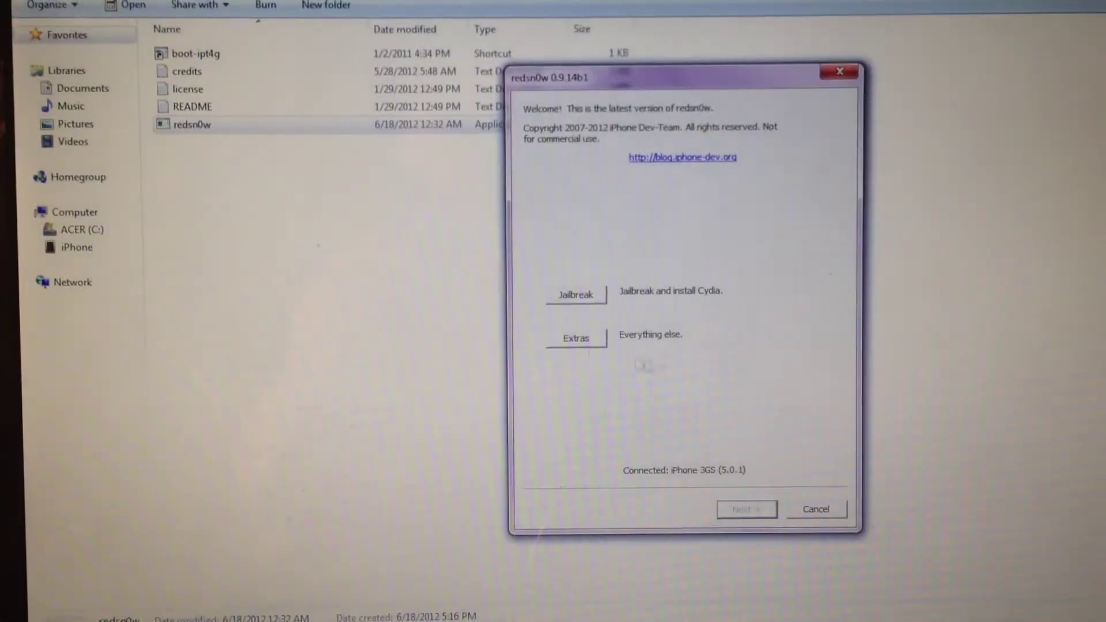
From Extras, manually select the iphone 3gs 5.0.1 IPSW so build iPhone2,1_5.0.1_9A405 is identified
{"action": "left_click", "coordinate": [574, 337]}
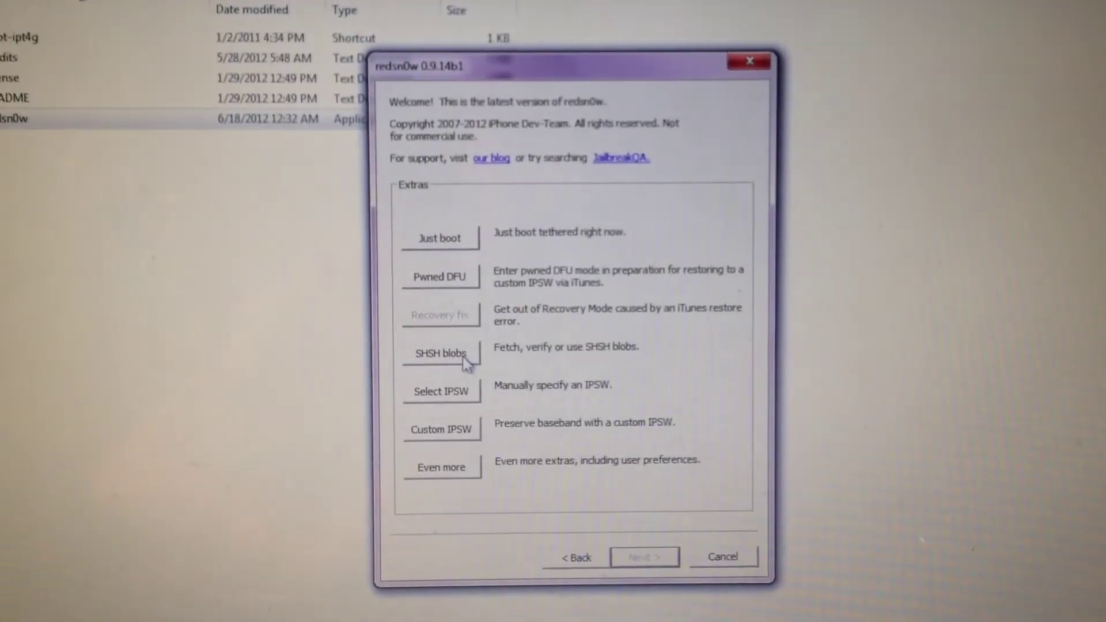
{"action": "left_click", "coordinate": [440, 392]}
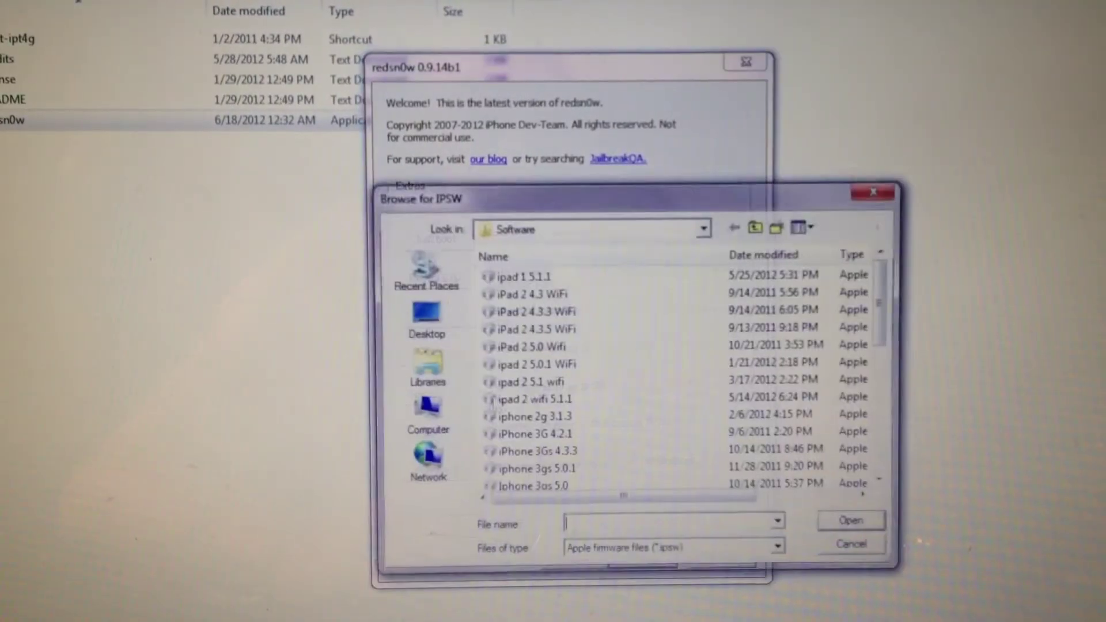
{"action": "scroll", "scroll_direction": "down", "scroll_amount": 3}
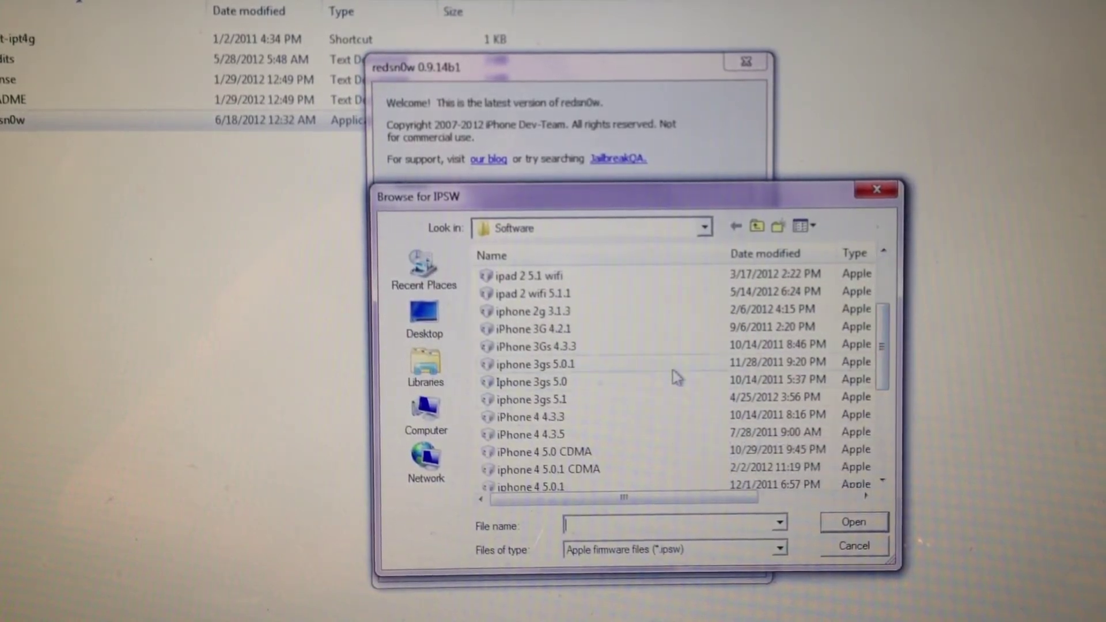
{"action": "left_click", "coordinate": [851, 522]}
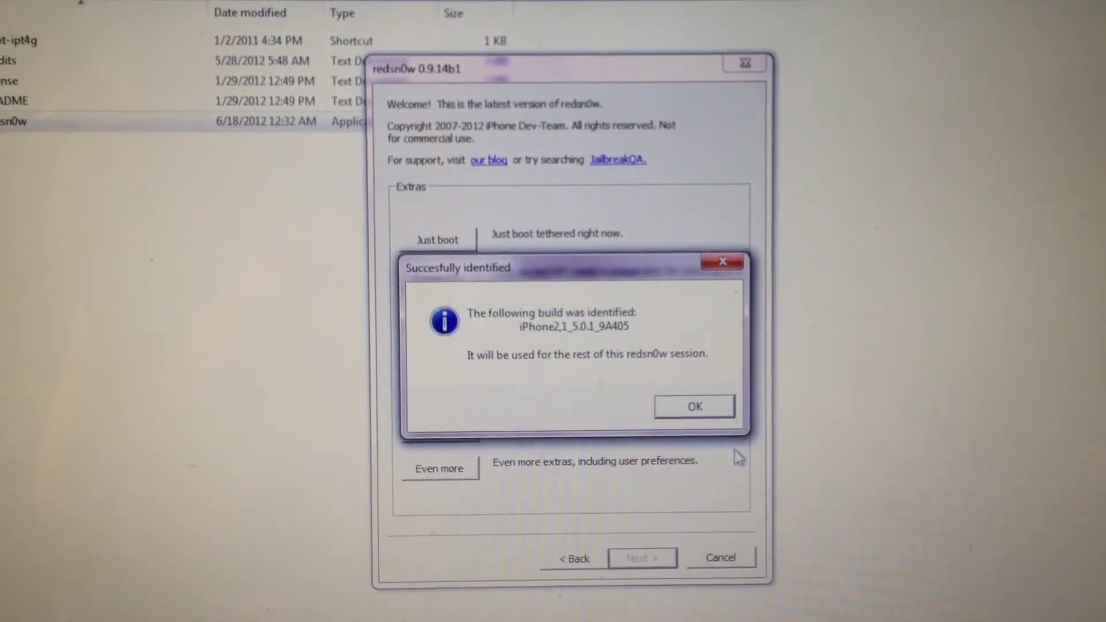
Accept the identified build and answer No to the newer fixed-bootrom model question
{"action": "left_click", "coordinate": [693, 406]}
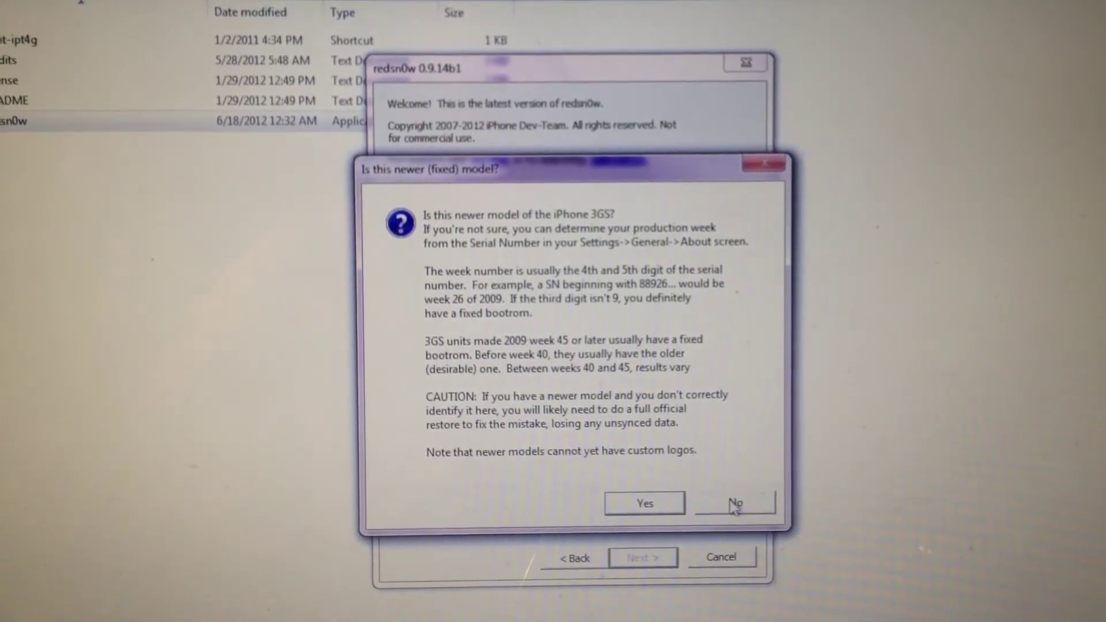
{"action": "left_click", "coordinate": [735, 504]}
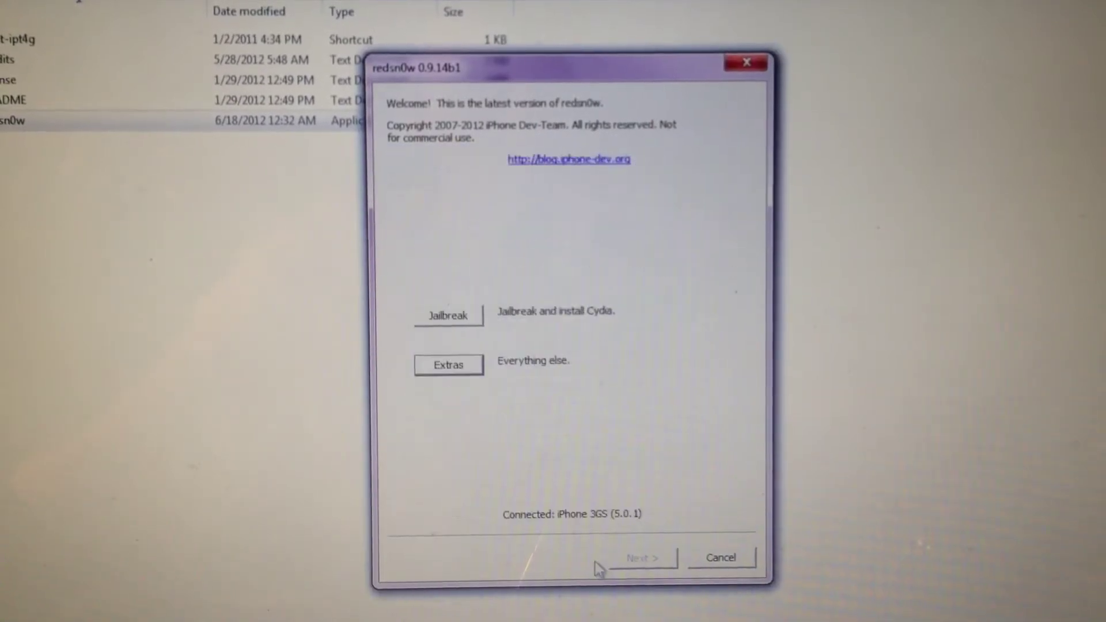
Start the jailbreak with Install Cydia unticked and Downgrade from iPad baseband ticked
{"action": "left_click", "coordinate": [447, 315]}
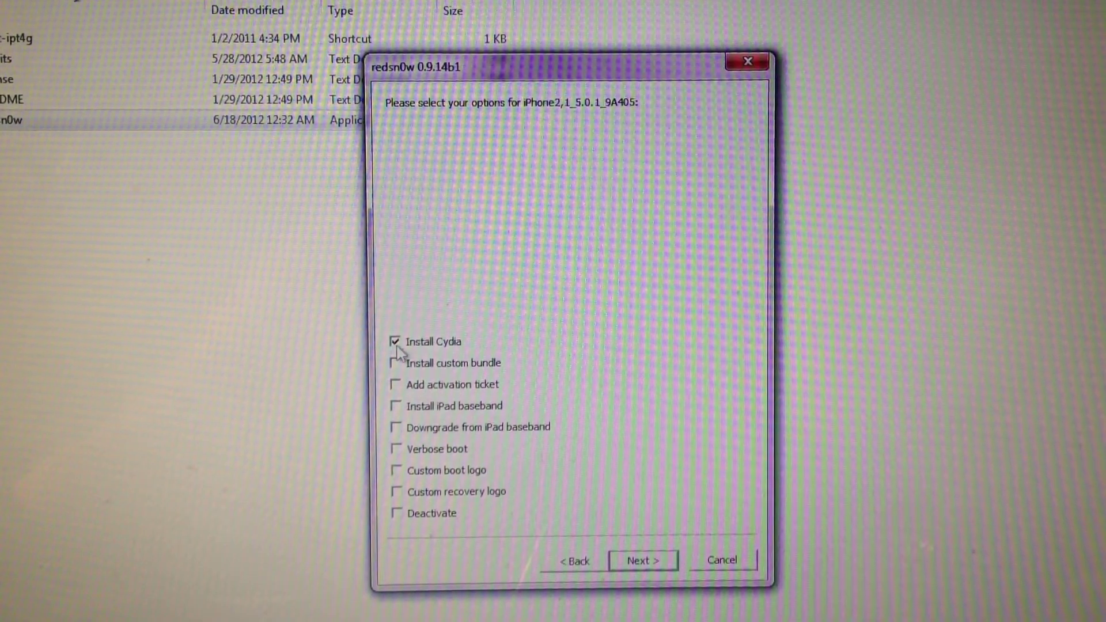
{"action": "left_click", "coordinate": [396, 342]}
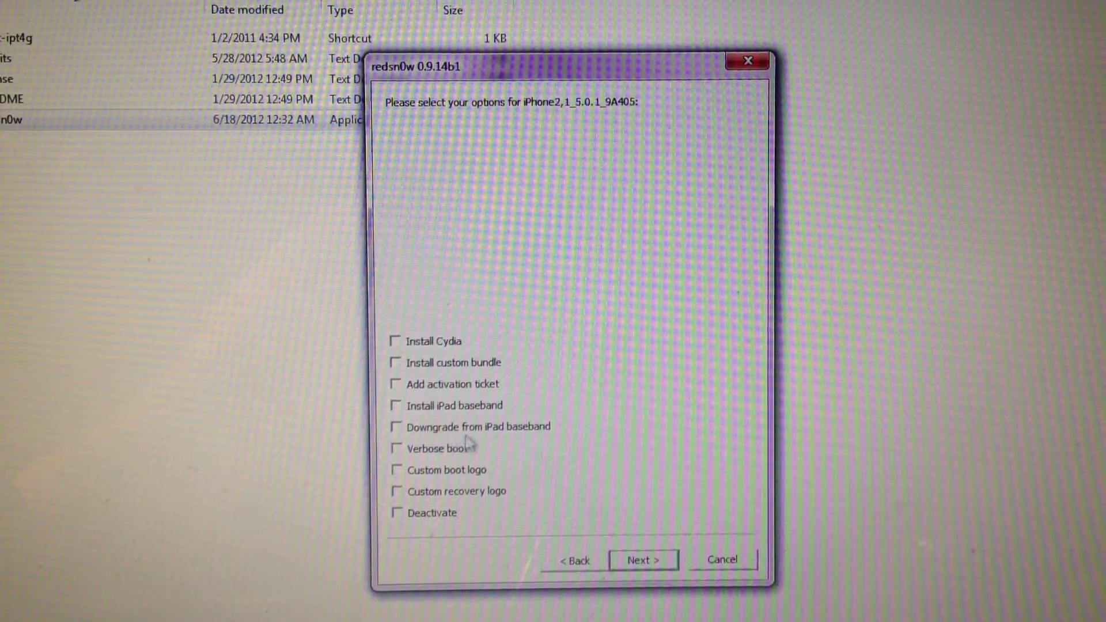
{"action": "mouse_move", "coordinate": [508, 440]}
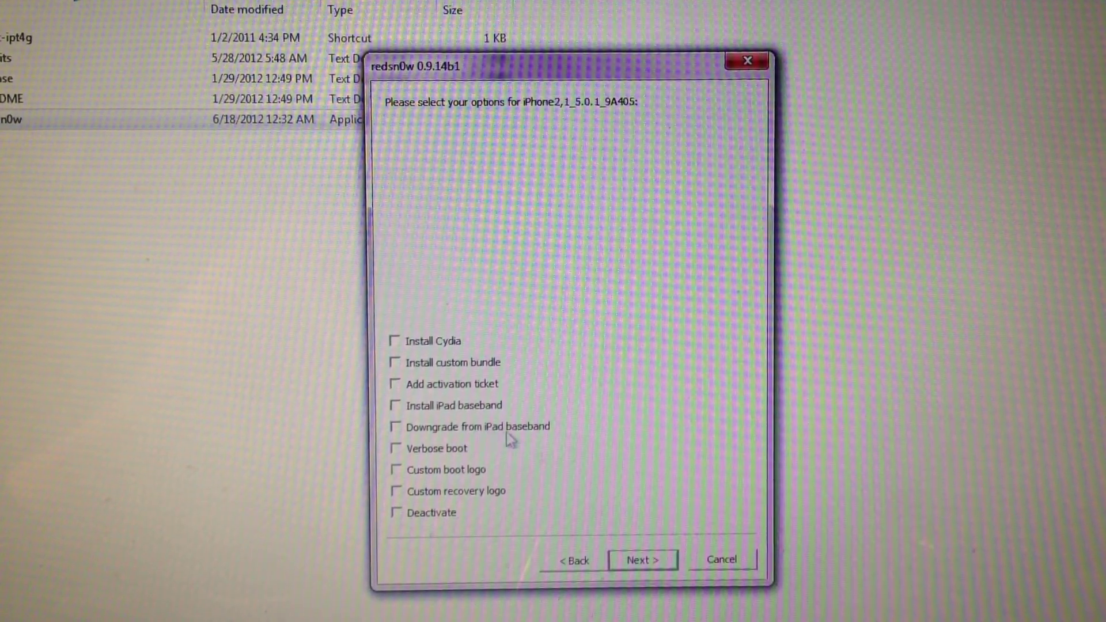
{"action": "left_click", "coordinate": [395, 427]}
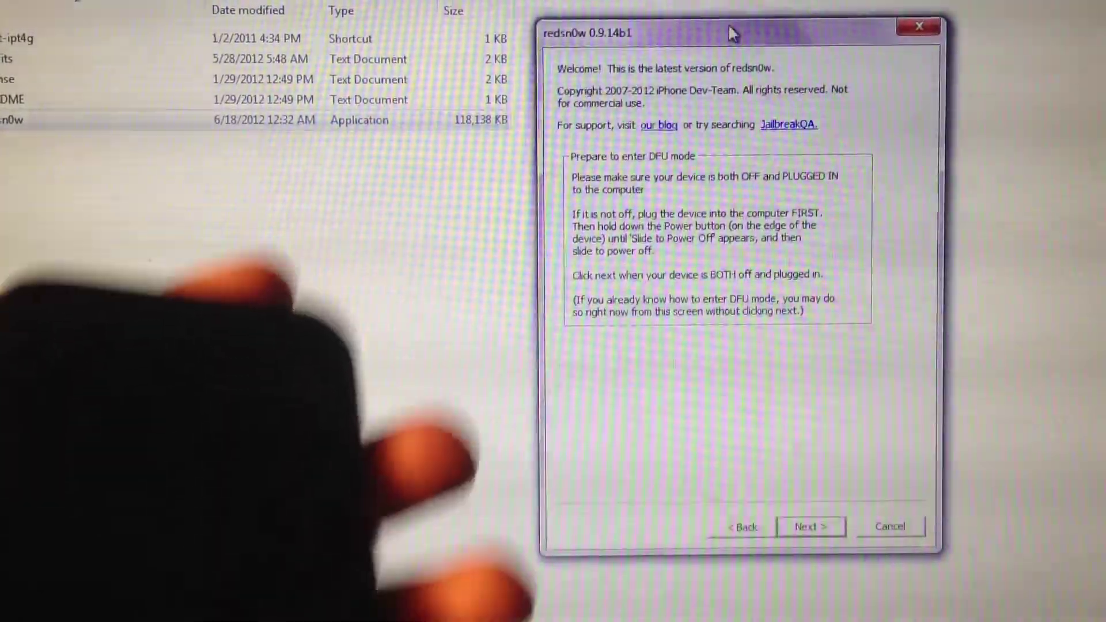
Confirm the iPhone is off and plugged in to begin the DFU-mode countdown
{"action": "left_click", "coordinate": [810, 526]}
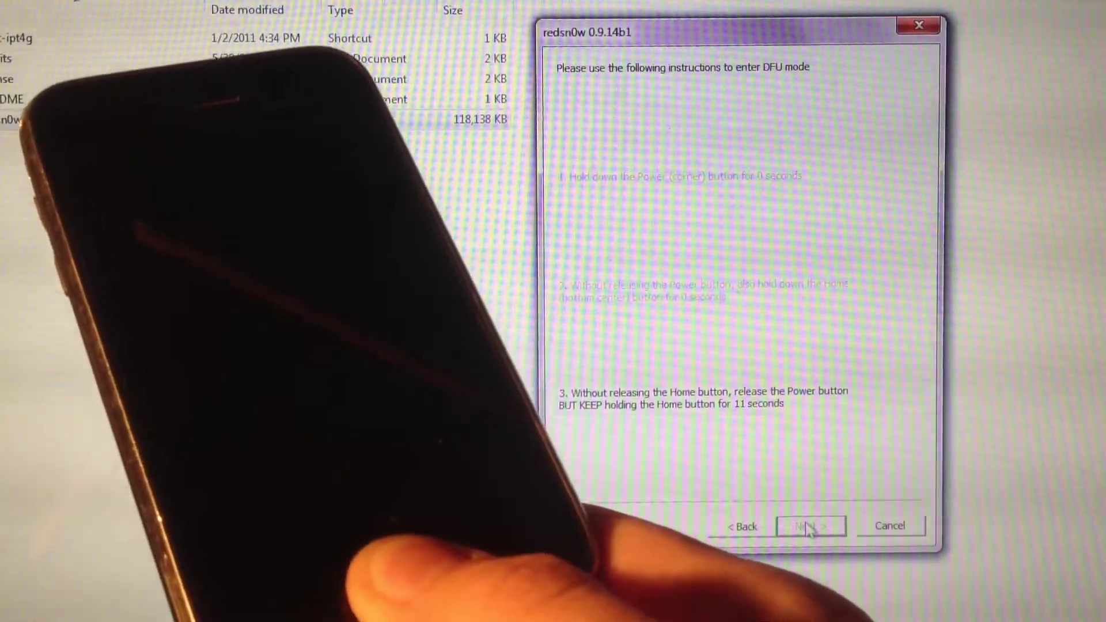
Proceed with the phone in DFU mode so redsn0w begins processing the build and fetching baseband files
{"action": "left_click", "coordinate": [810, 526]}
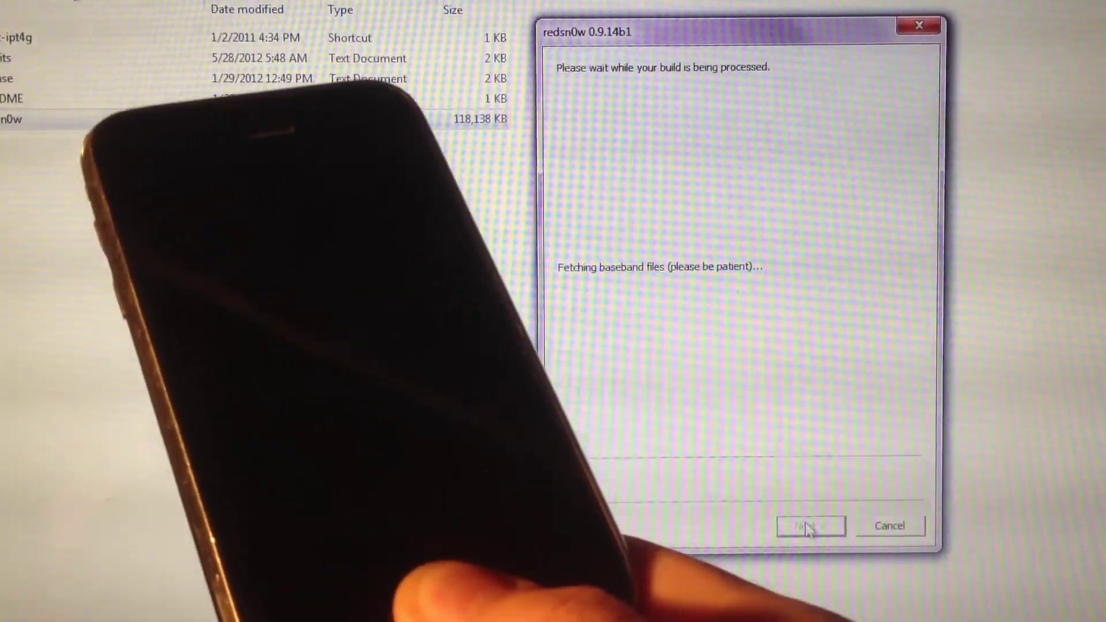